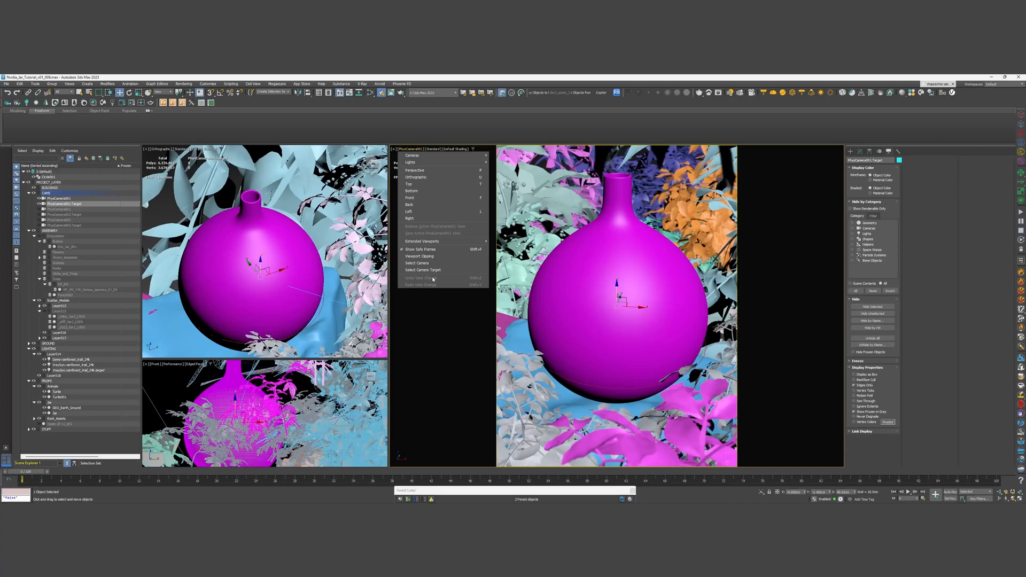
Select the physical camera and its target from the viewport label menu.
left_click(417, 263)
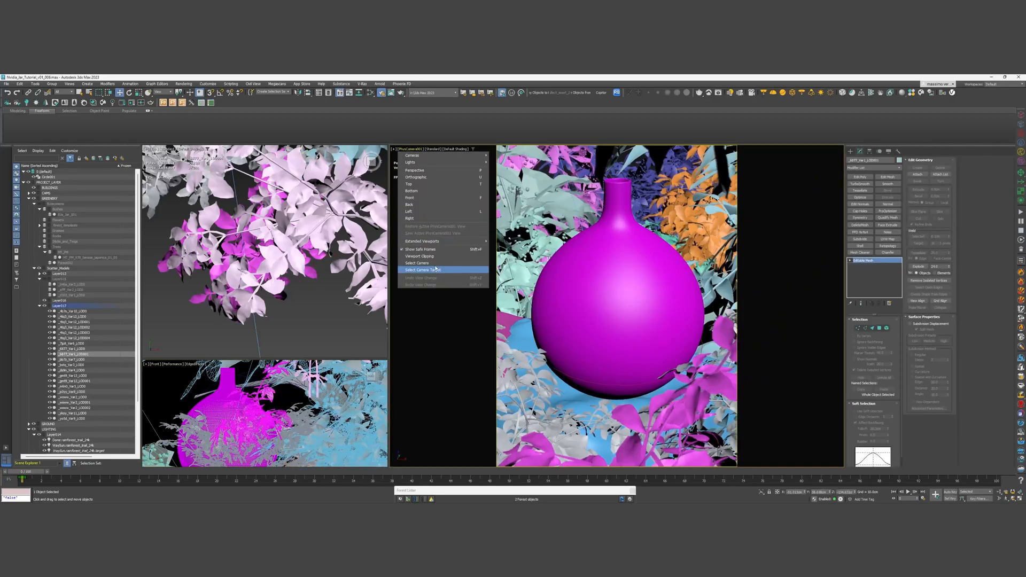
left_click(421, 269)
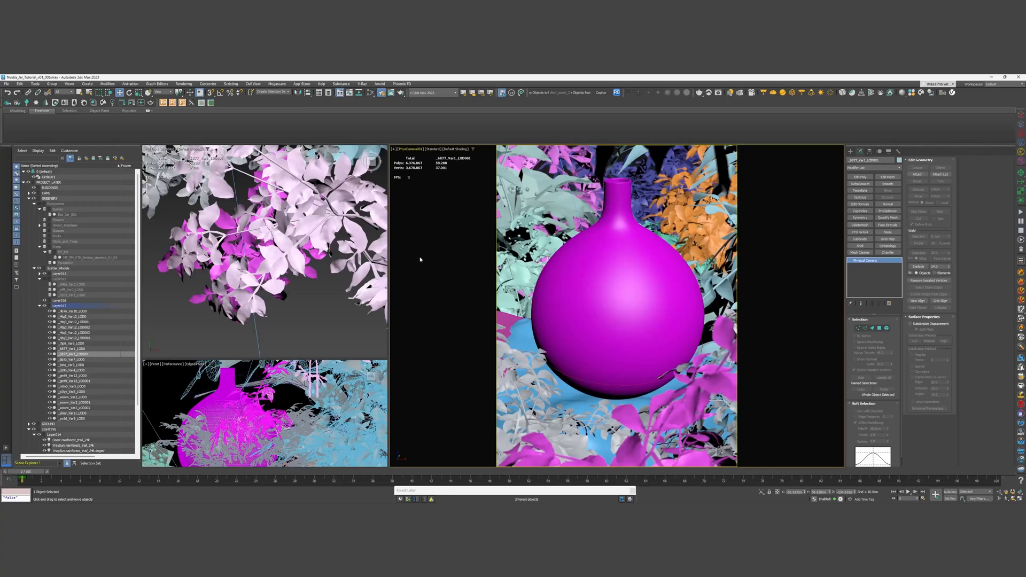
left_click(433, 150)
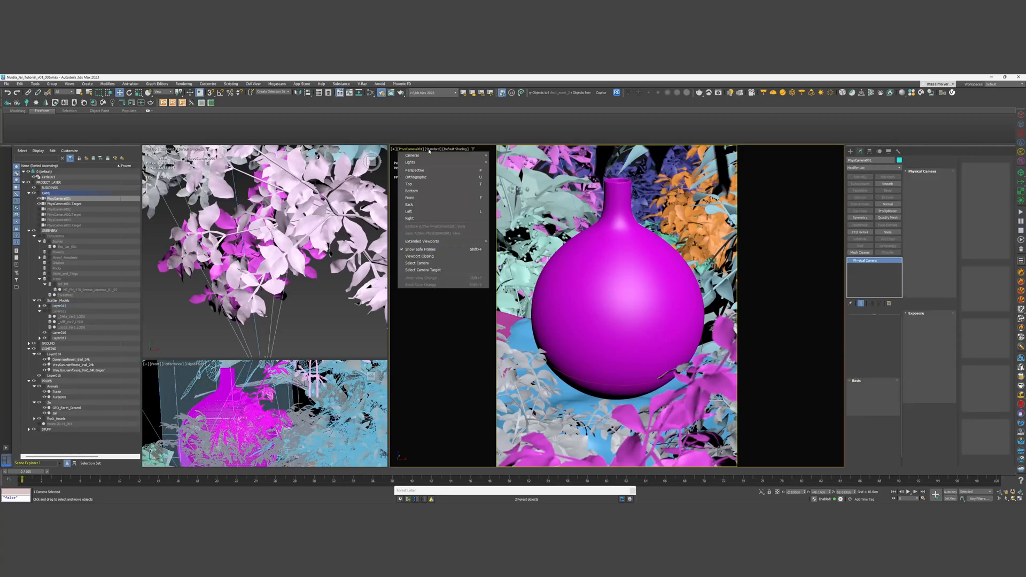
left_click(421, 270)
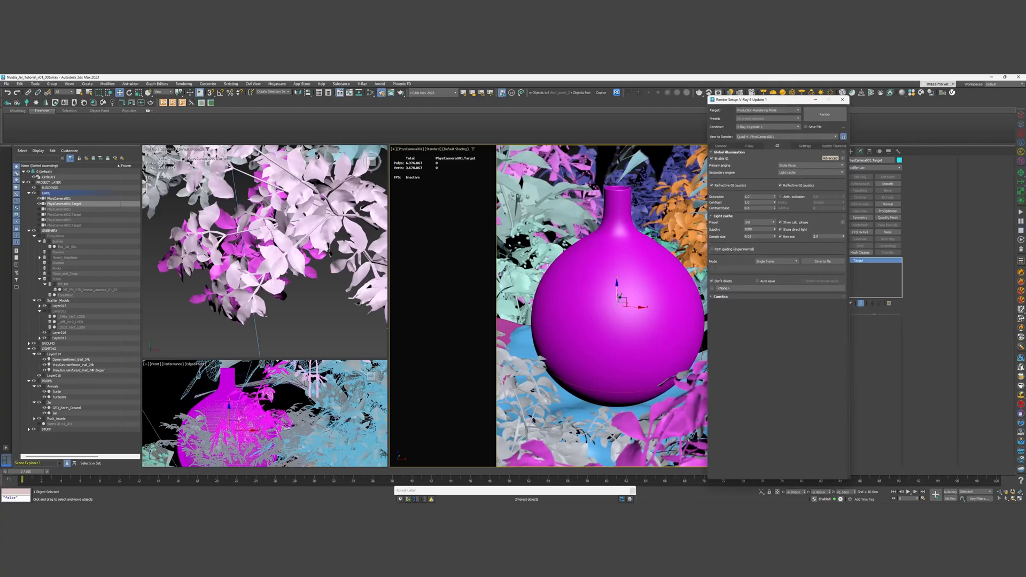
Close the Render Setup window.
left_click(824, 114)
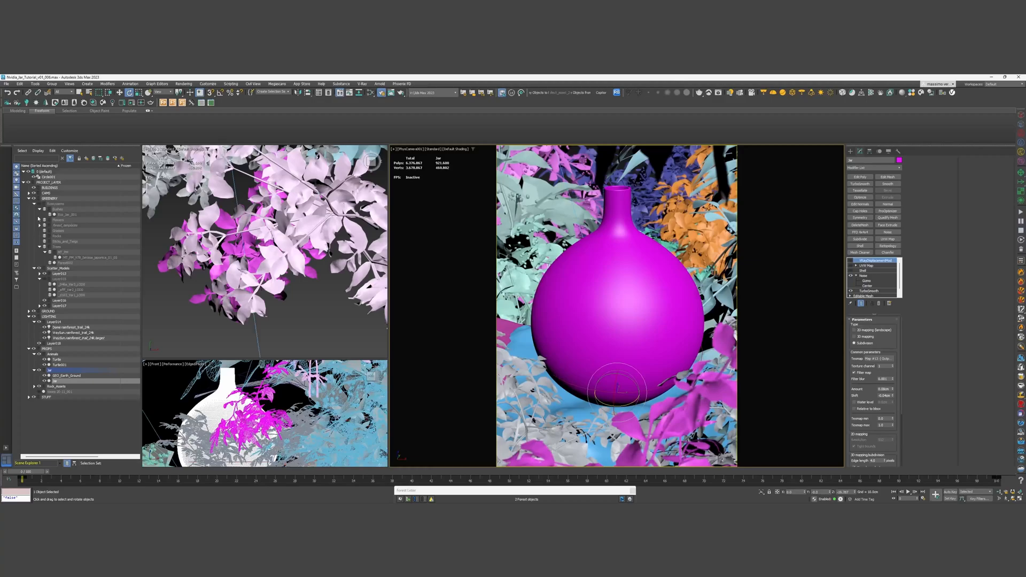
Reopen the Render Setup window with the V-Ray GI settings.
left_click(38, 219)
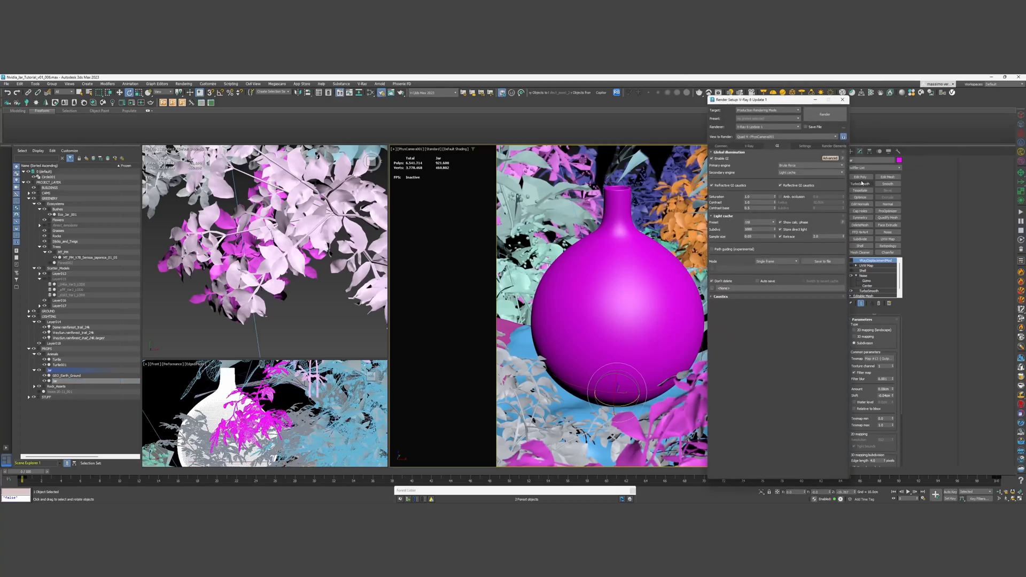
Load the GPU render preset and review the Common and V-Ray GPU settings.
left_click(798, 119)
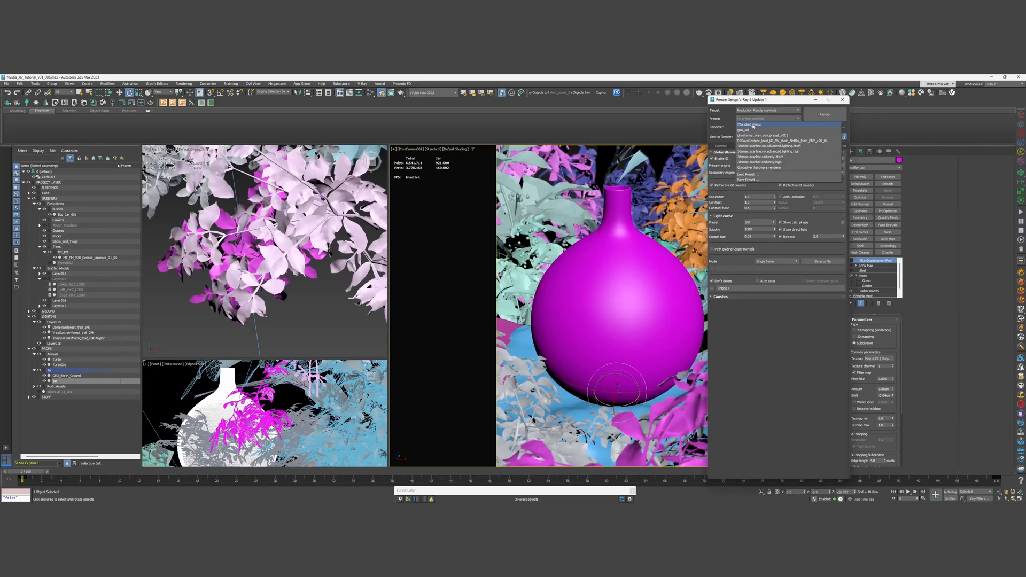
left_click(750, 130)
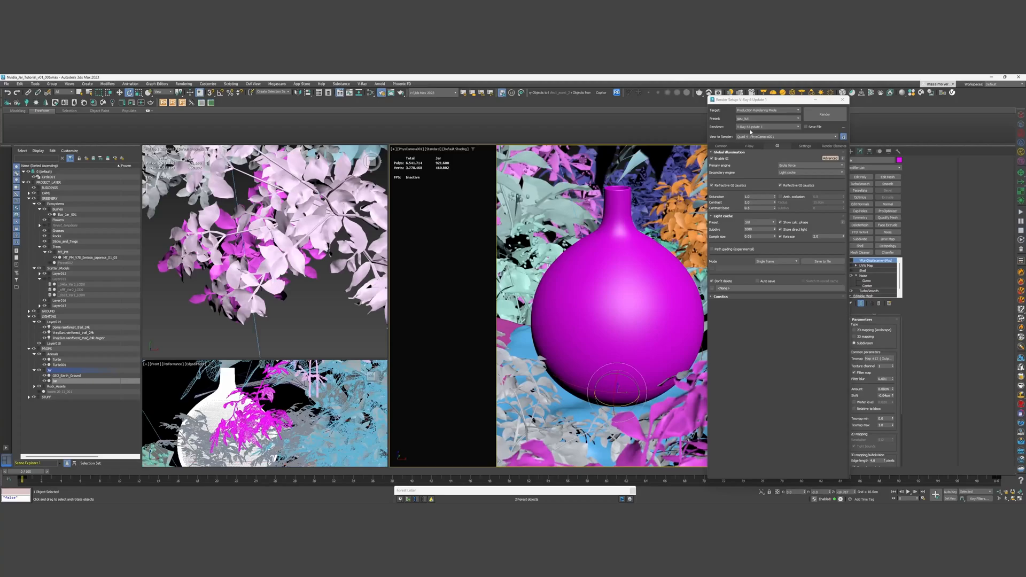
mouse_move(751, 133)
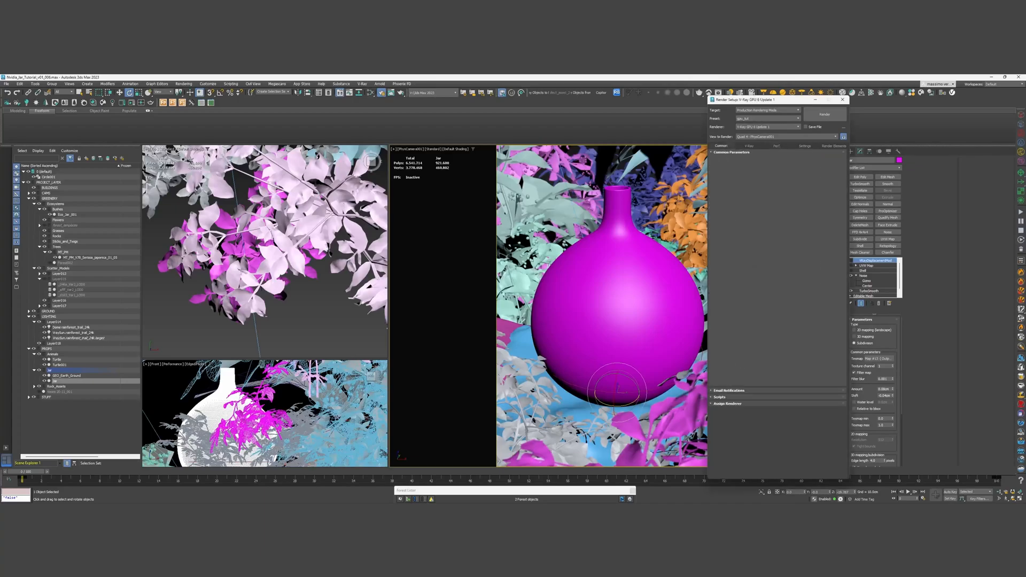
left_click(732, 153)
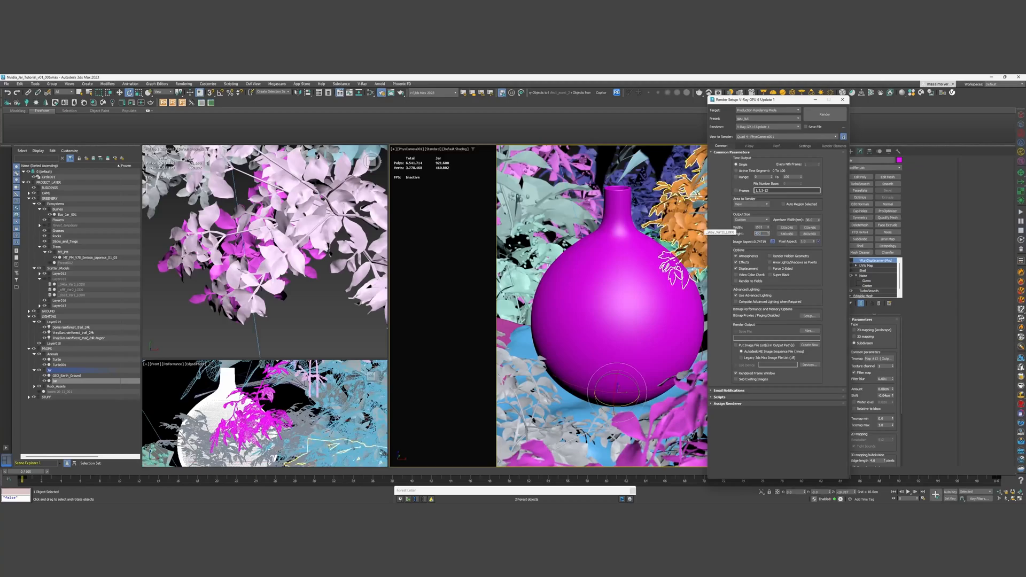
left_click(748, 146)
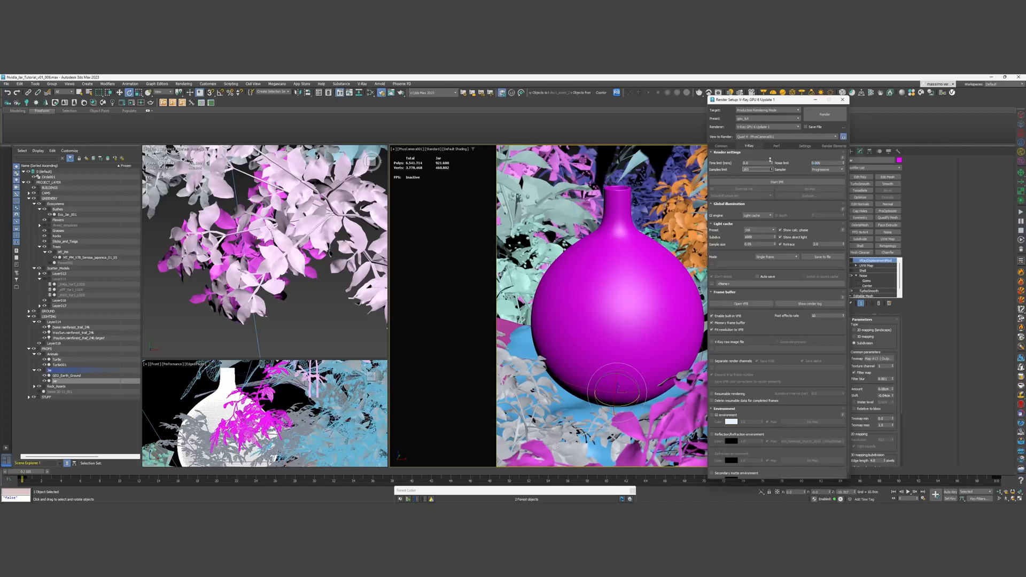
Set the GI engine to Brute force and view the GPU performance settings.
left_click(755, 215)
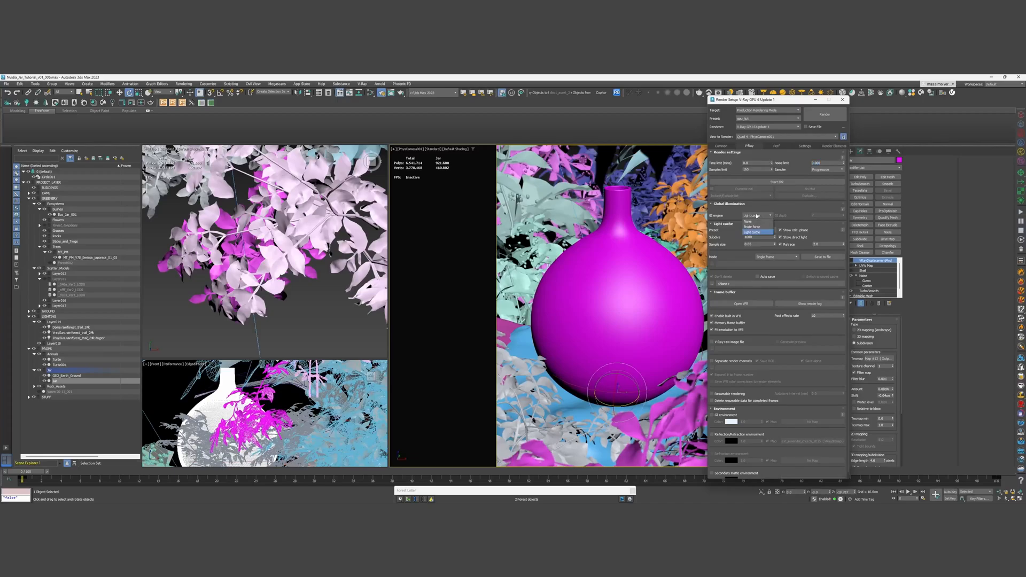
left_click(752, 226)
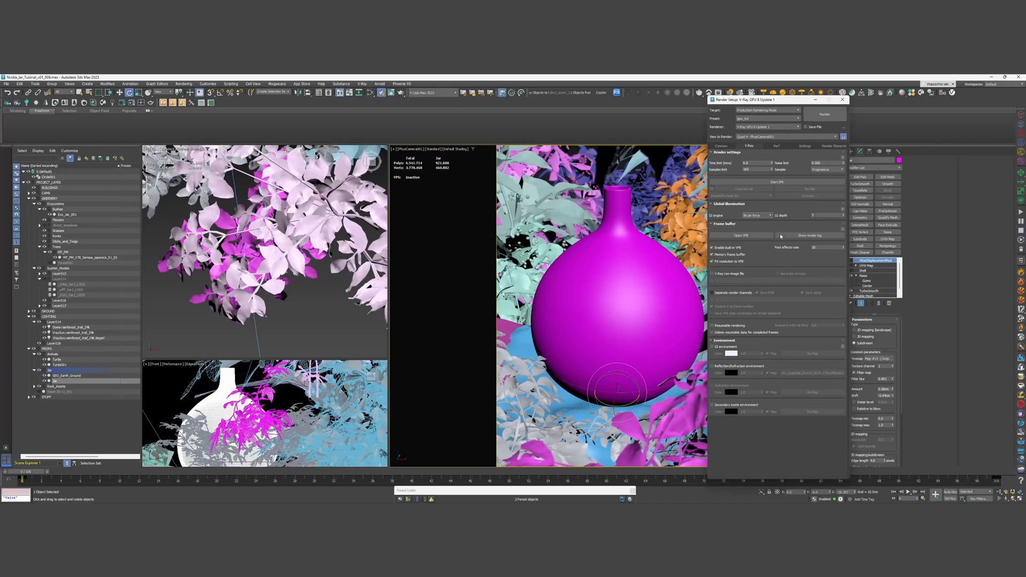
mouse_move(814, 223)
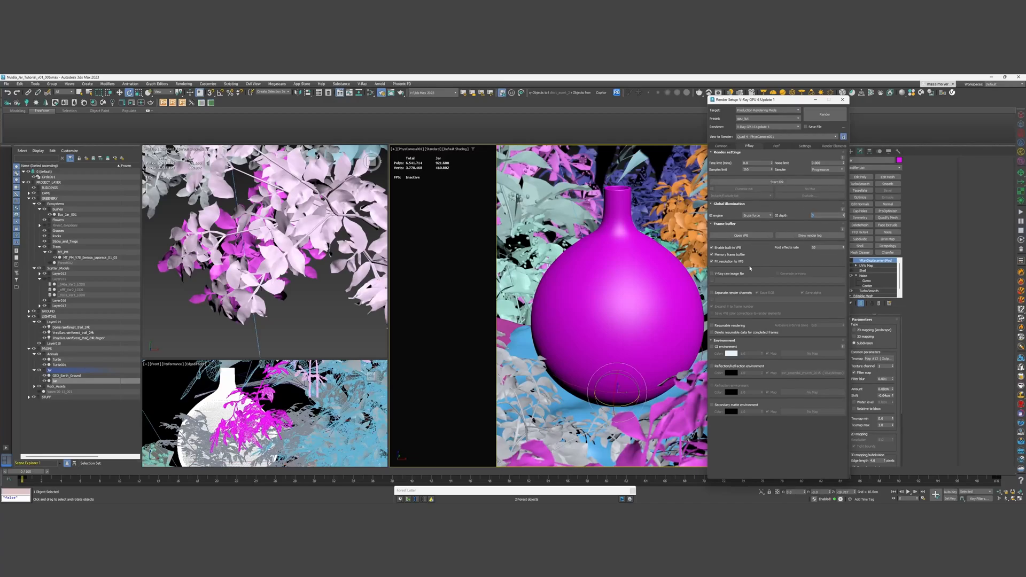
left_click(778, 146)
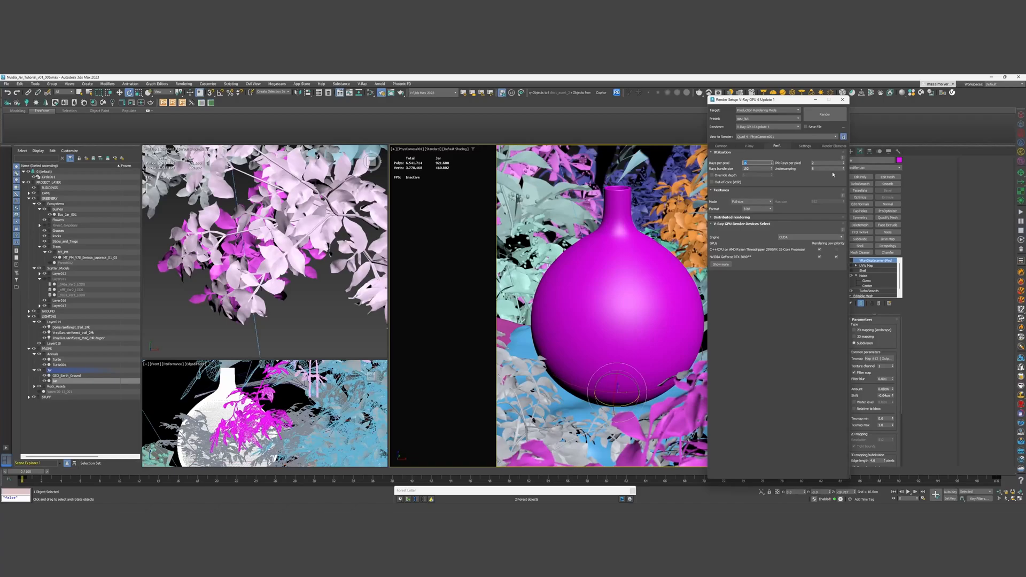
Show the V-Ray Settings page with global switches, image sampler and color mapping.
left_click(803, 145)
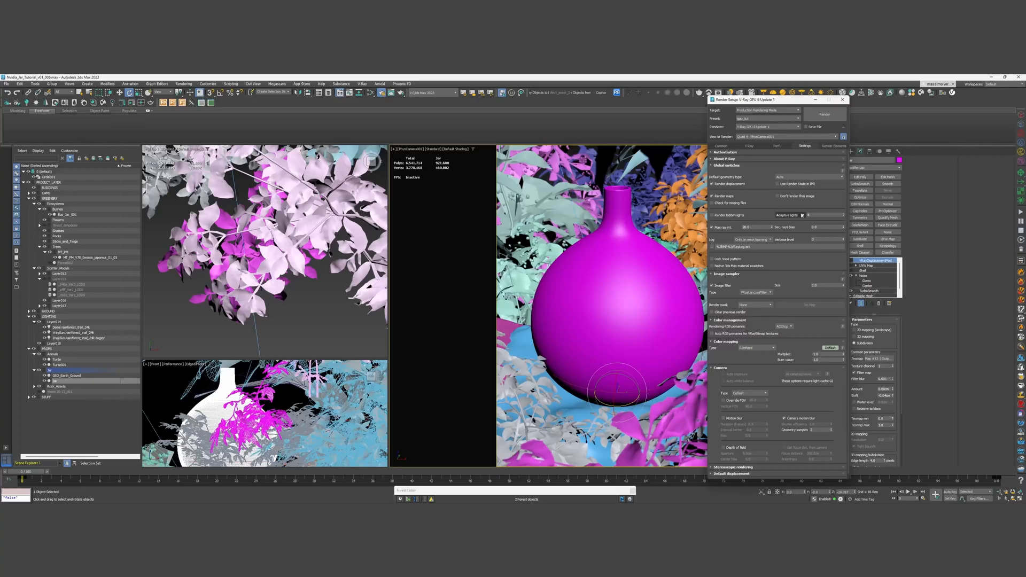
mouse_move(739, 242)
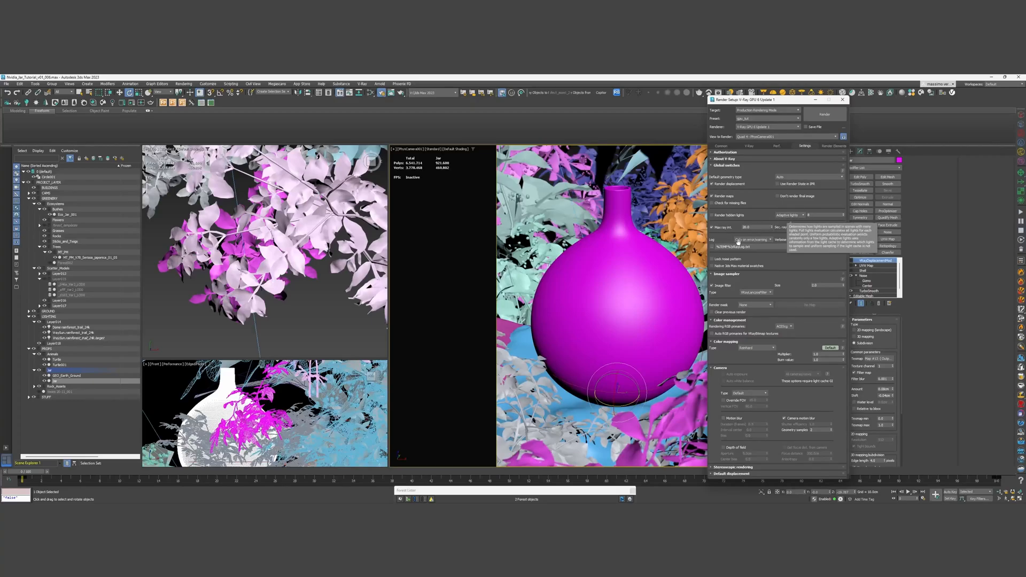
mouse_move(766, 327)
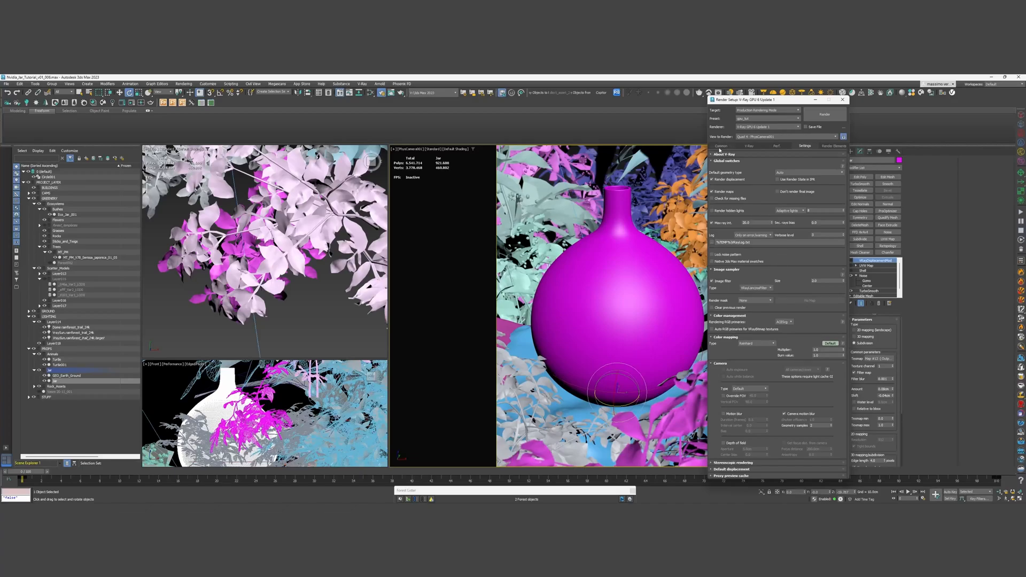
Check the Common output parameters, then return to the V-Ray GPU render settings.
left_click(721, 146)
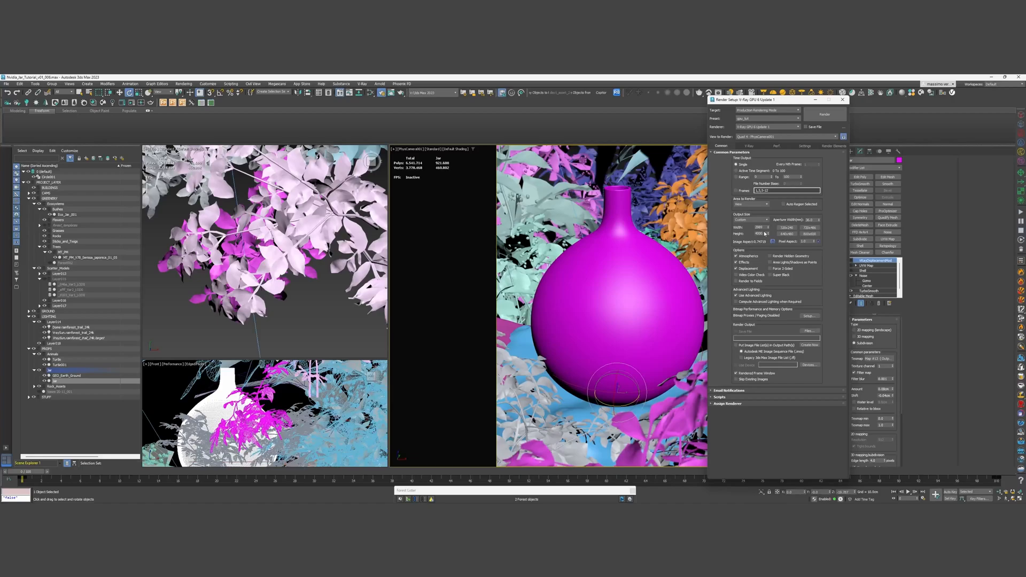
left_click(748, 145)
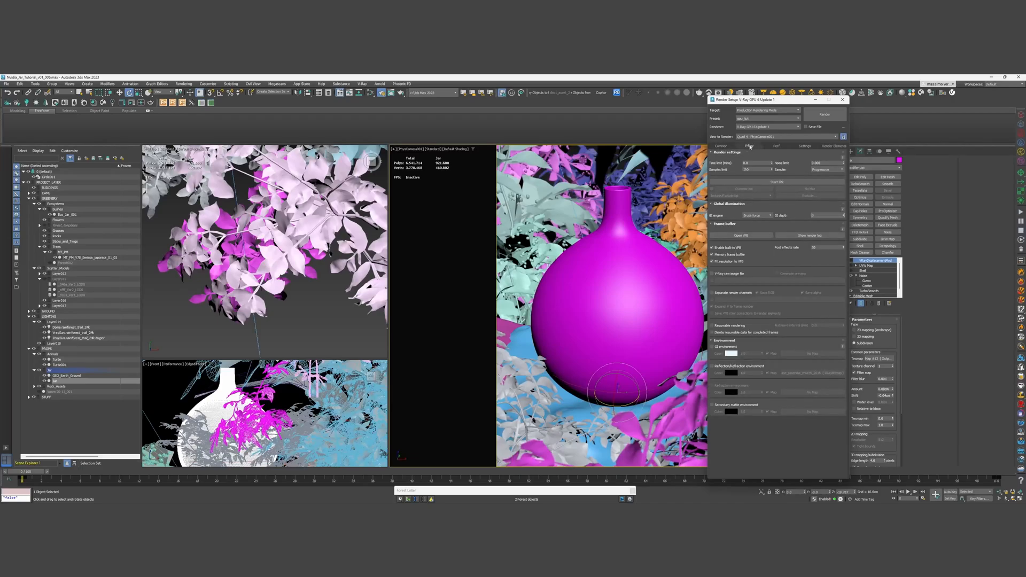
left_click(747, 146)
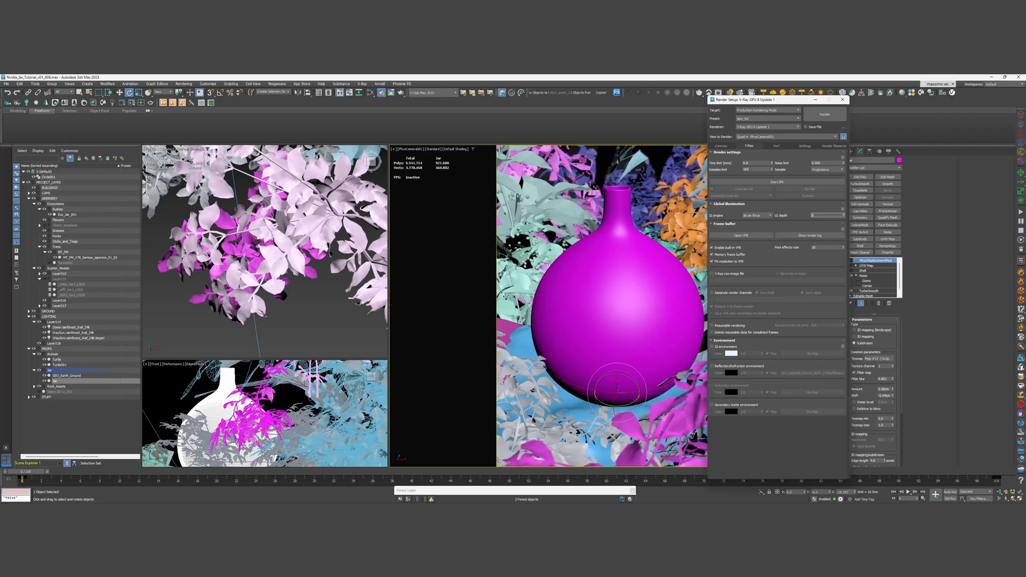